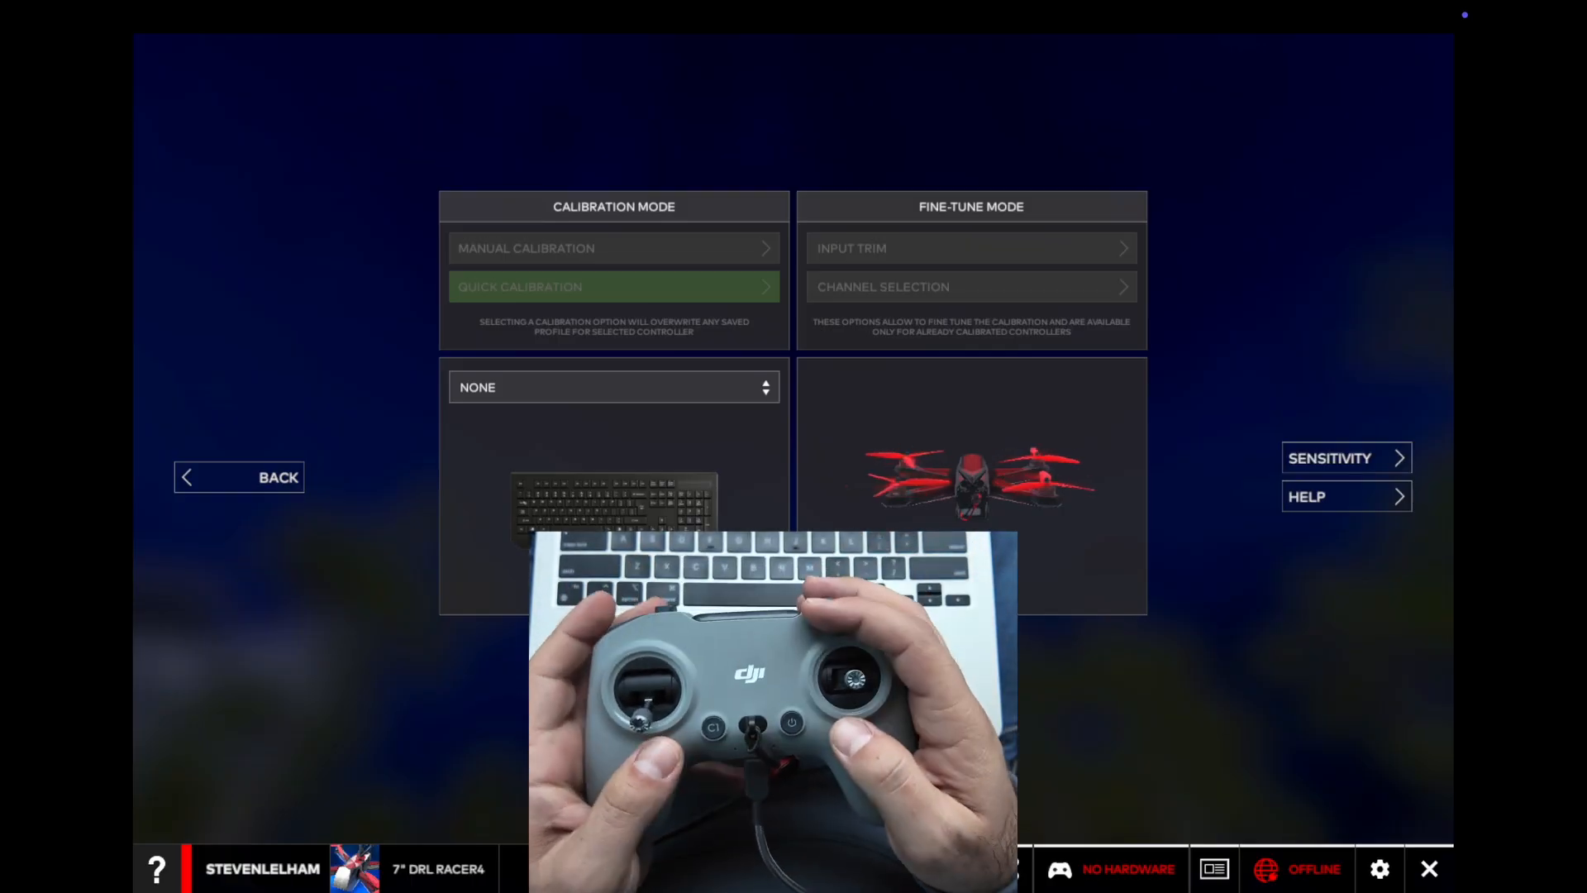
pyautogui.moveTo(288, 546)
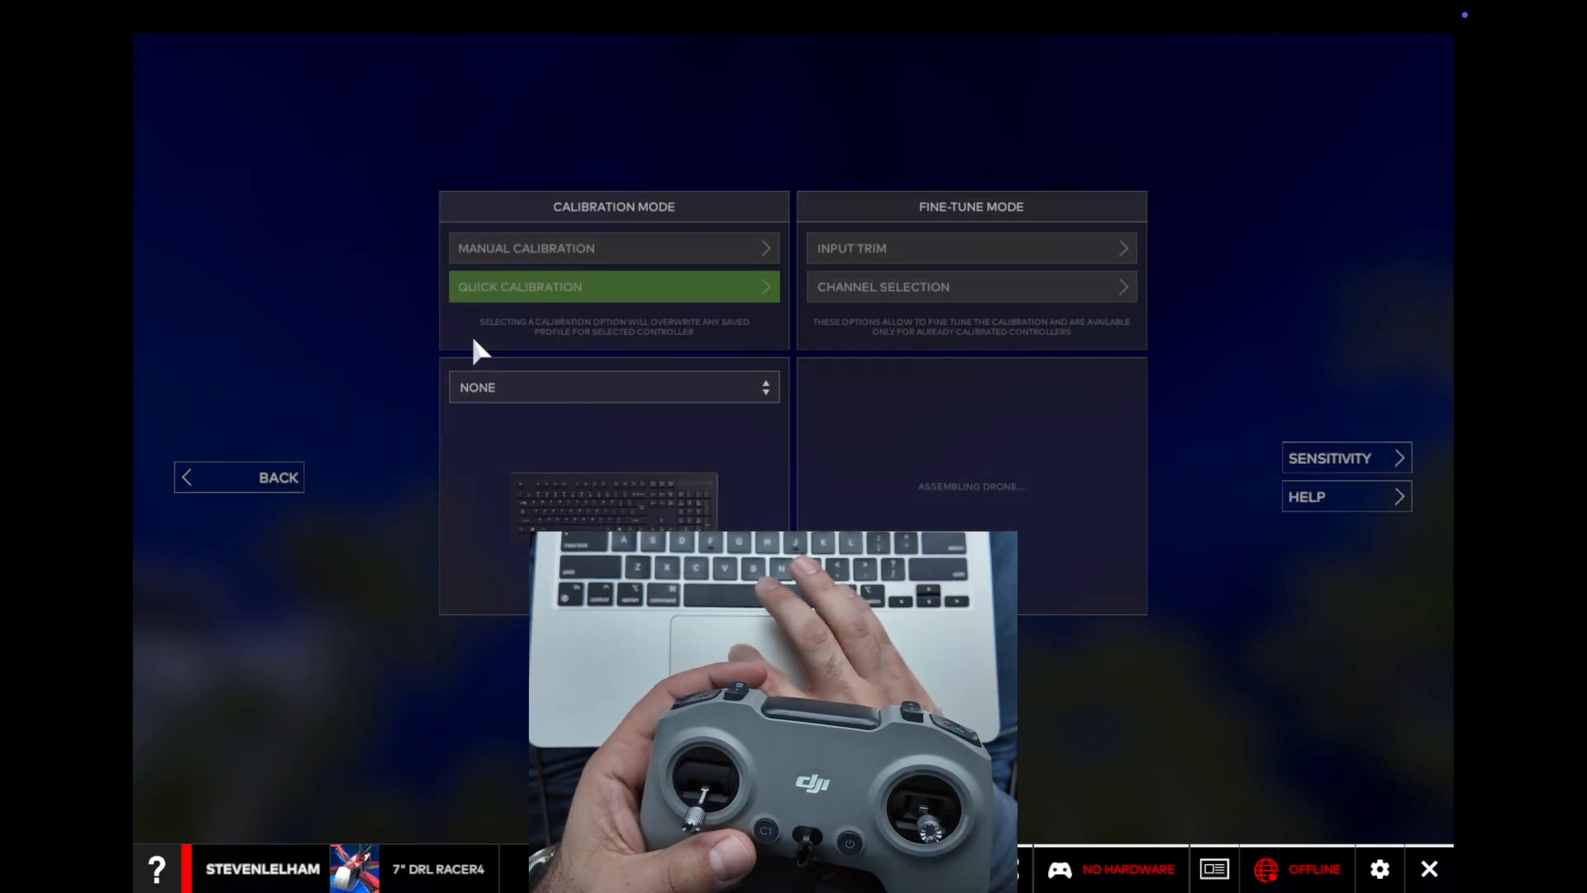
# Step: Choose DJI Virtual Joystick from the Calibration Mode controller list
pyautogui.click(612, 386)
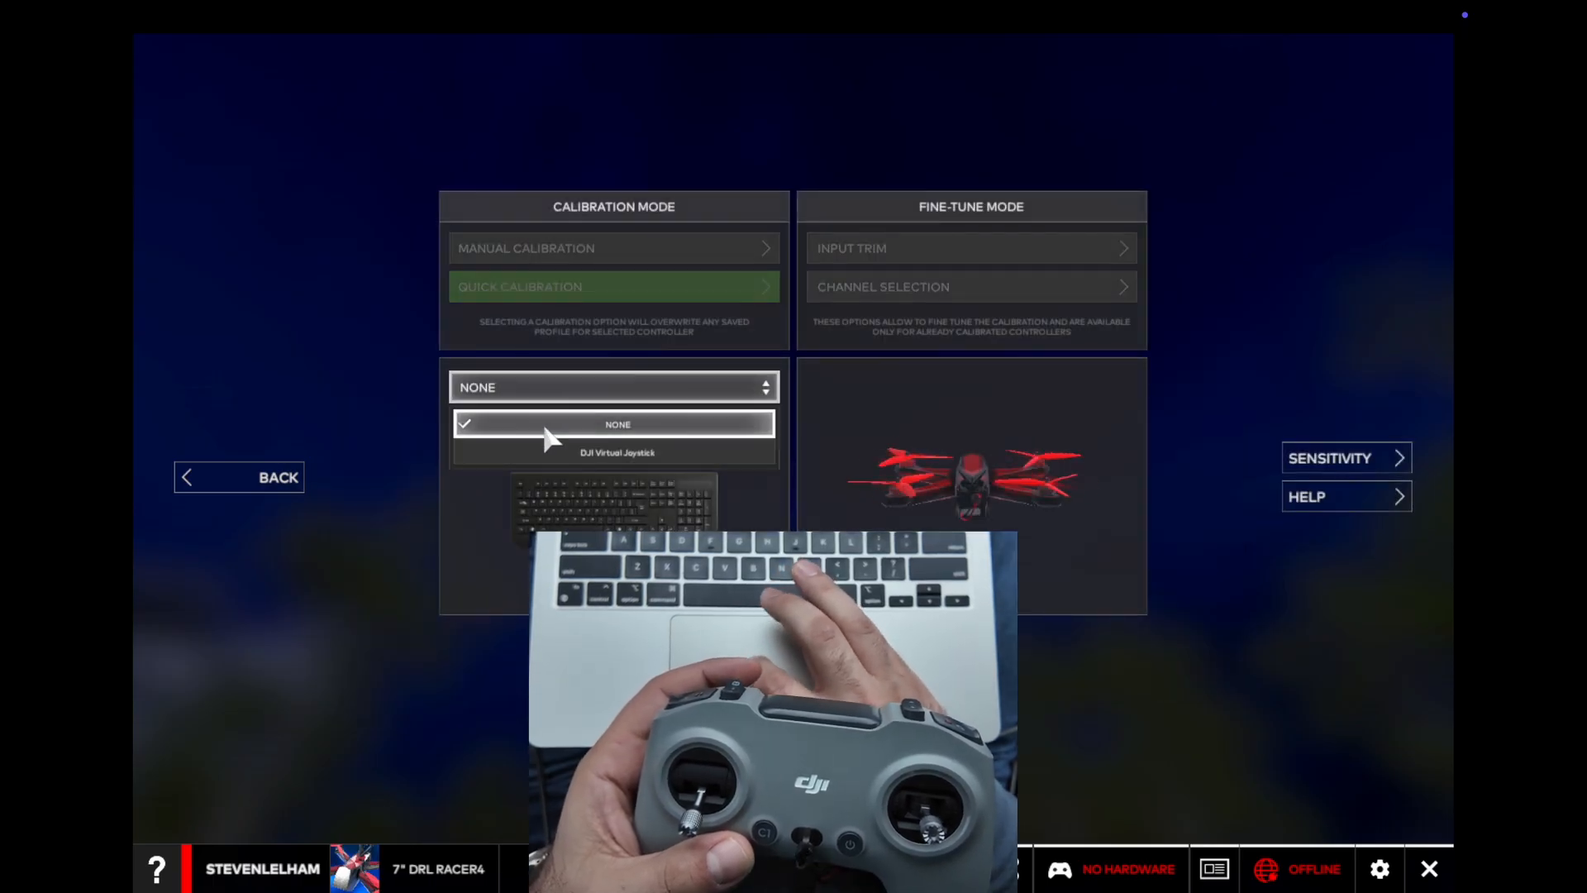
pyautogui.click(616, 452)
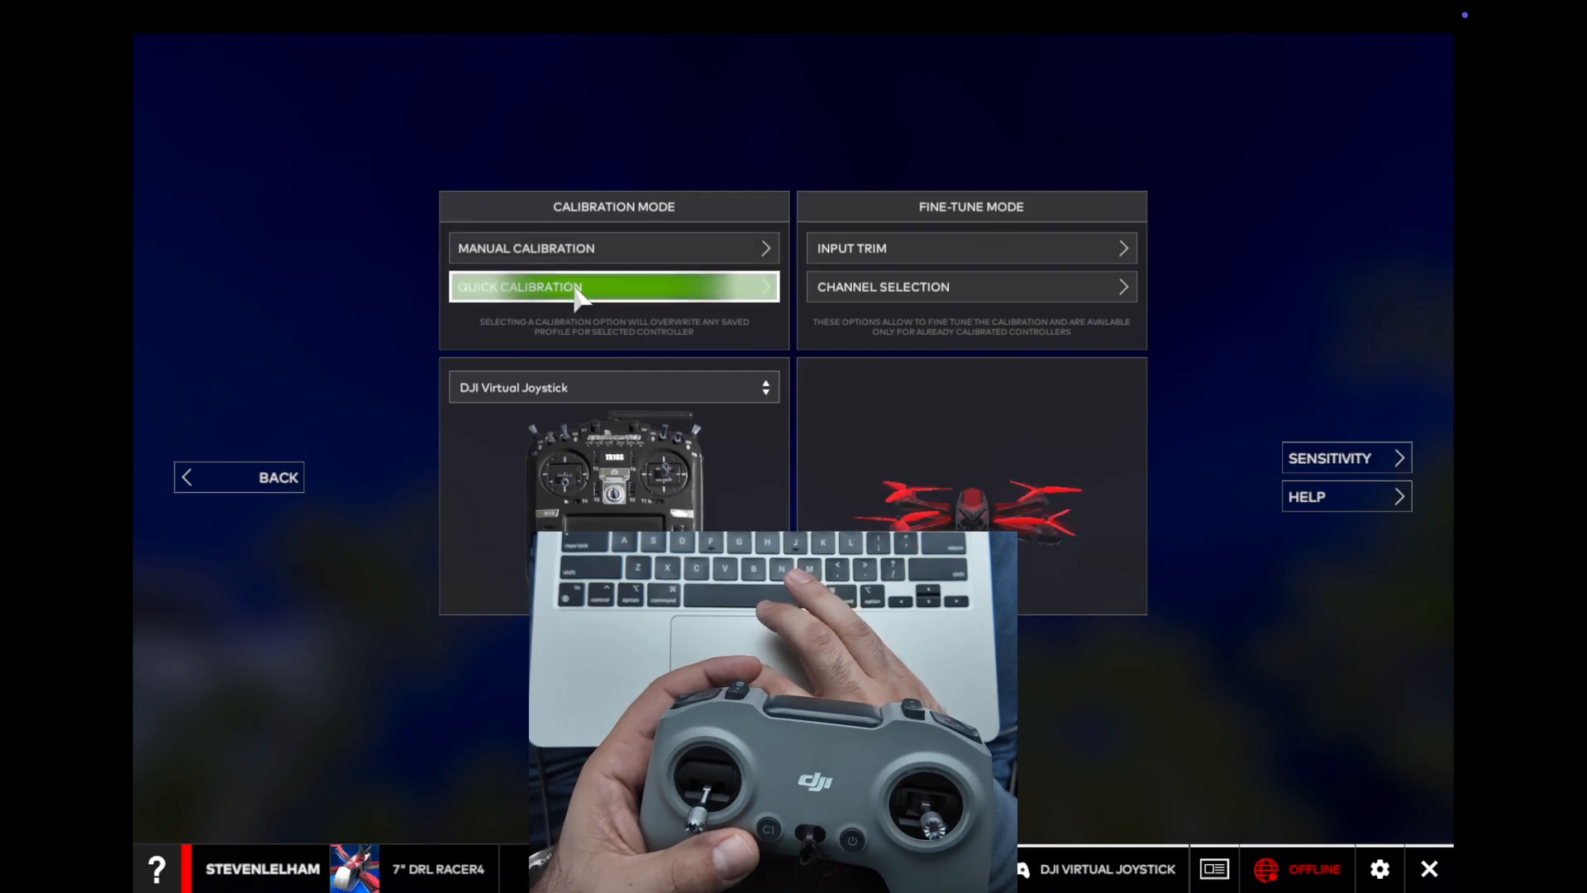
# Step: Launch Quick Calibration and start the centralize-sticks countdown with Calibrate
pyautogui.click(612, 287)
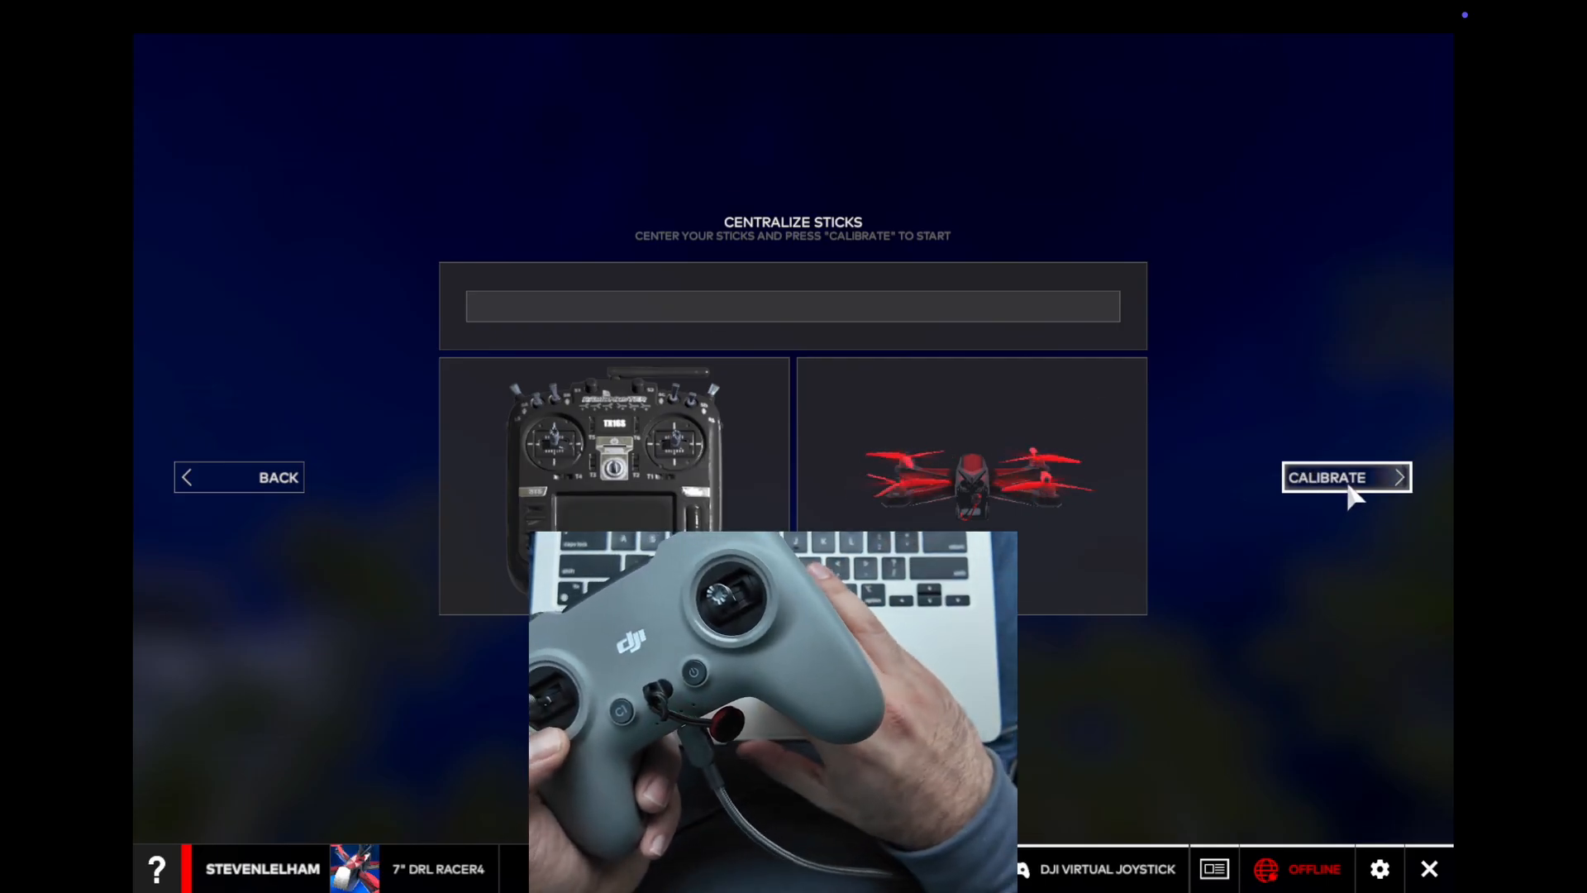
pyautogui.click(1345, 477)
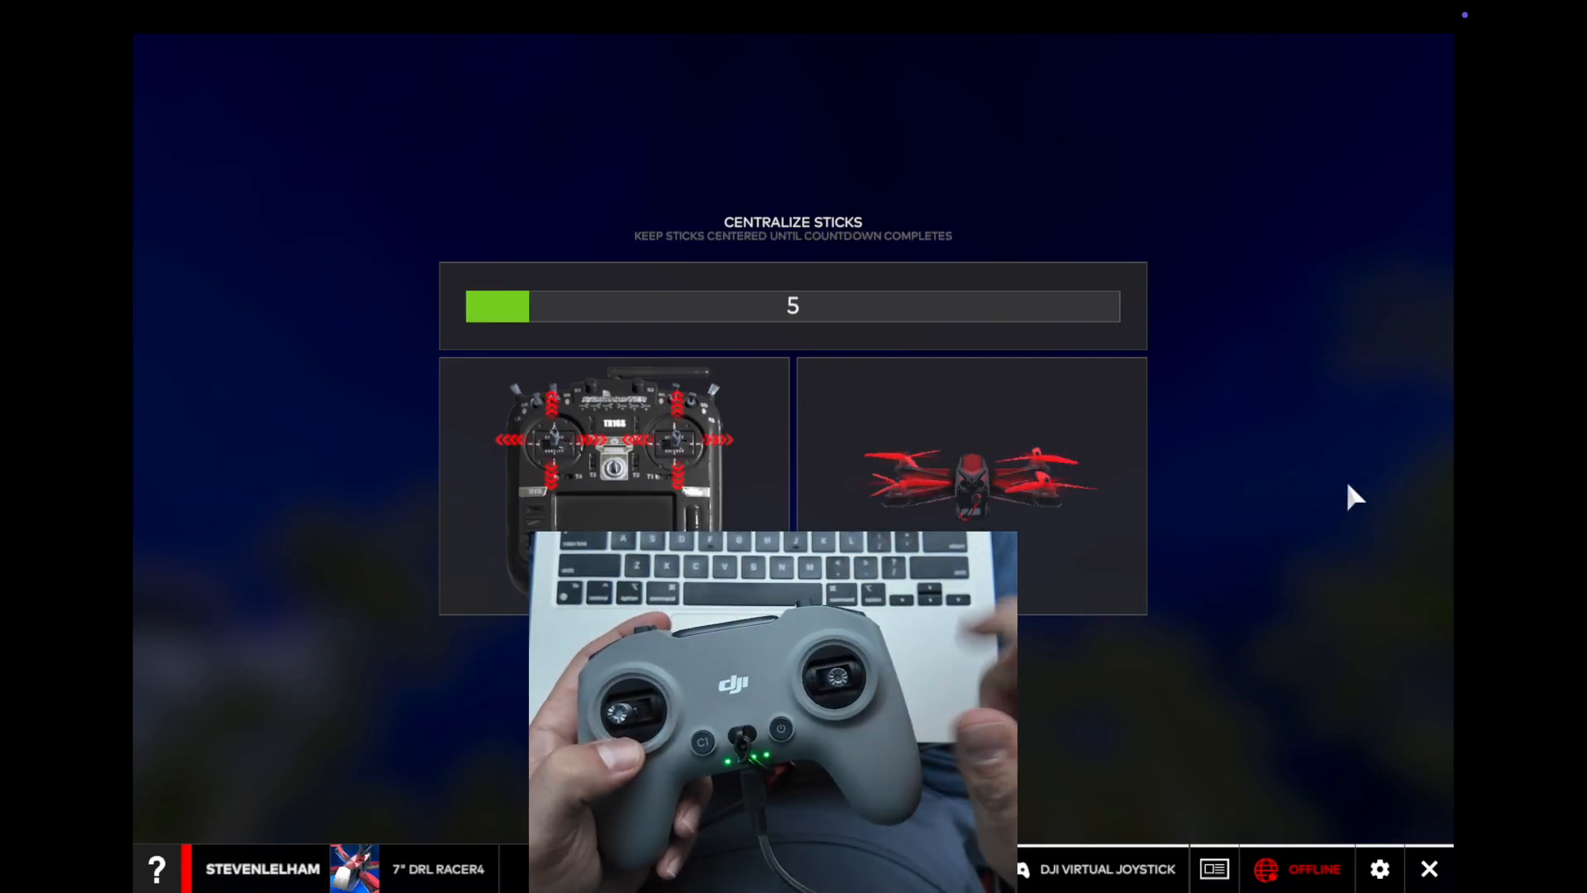